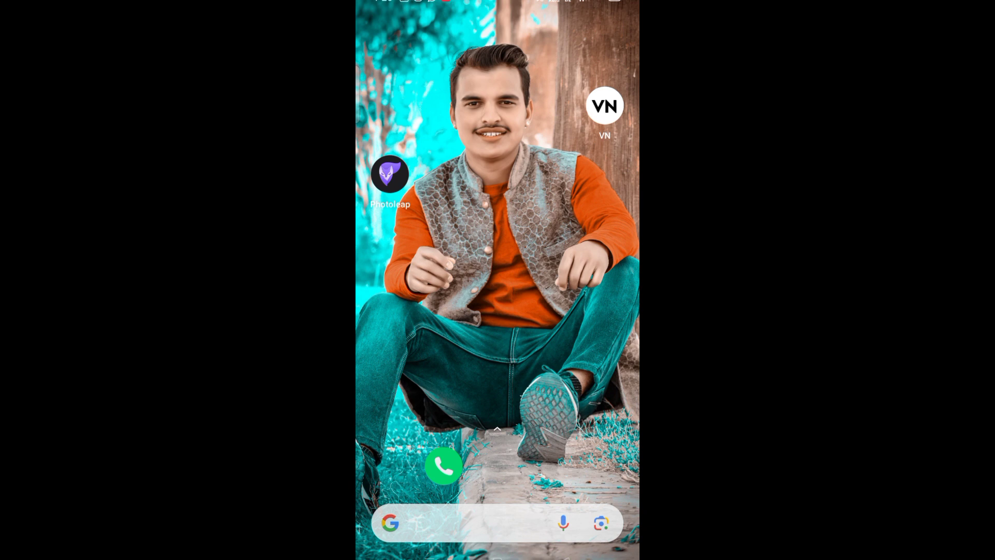
# Step: Launch Photoleap from the home screen, reaching its terms and privacy prompt
pyautogui.click(390, 173)
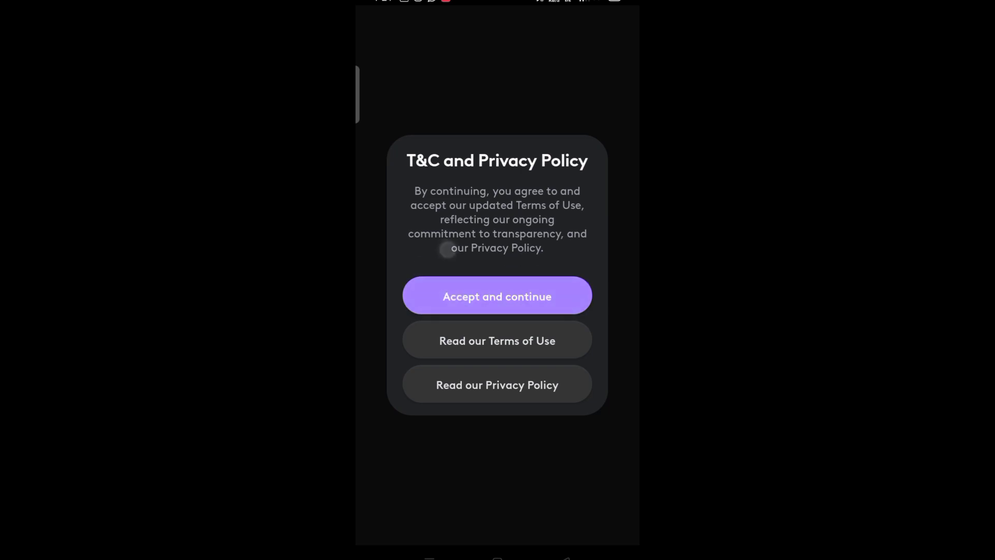
# Step: Accept Photoleap's terms and browse the home feed down to the AI edits collection with AI Scenes
pyautogui.click(497, 295)
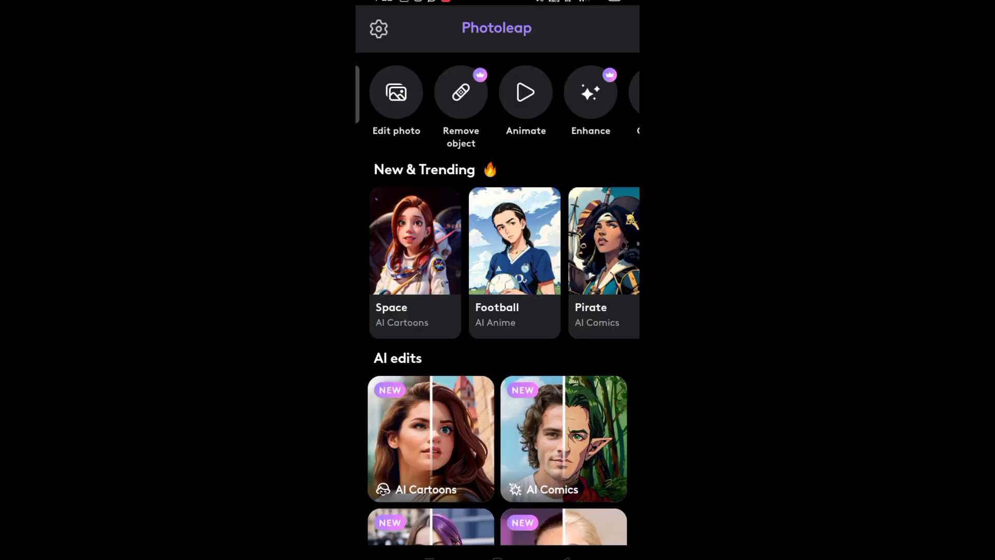
pyautogui.scroll(-3)
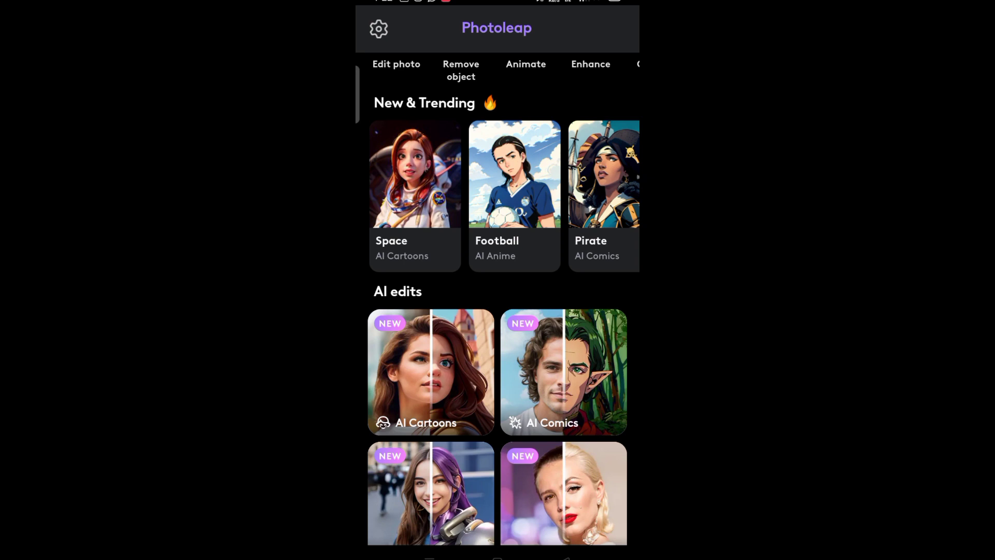
pyautogui.scroll(-3)
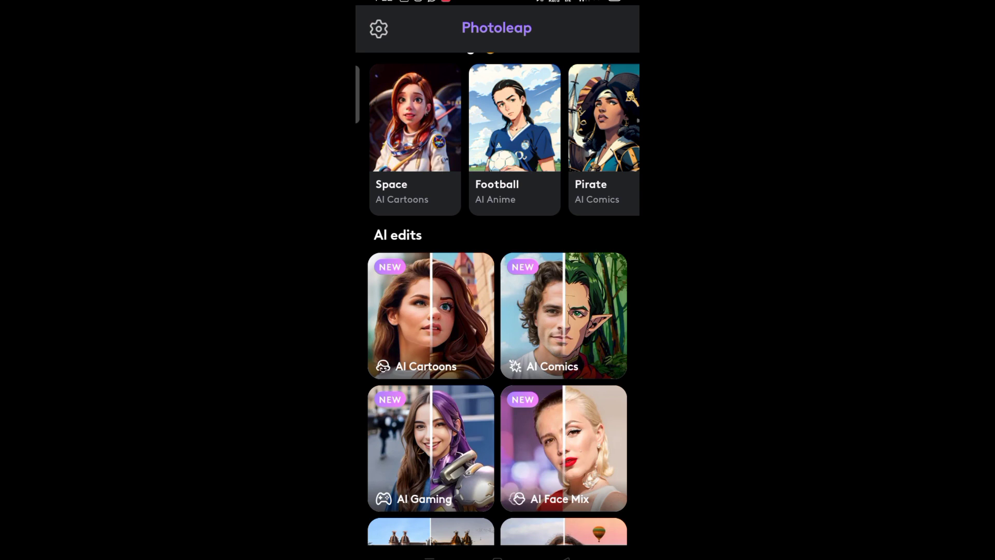
pyautogui.scroll(-3)
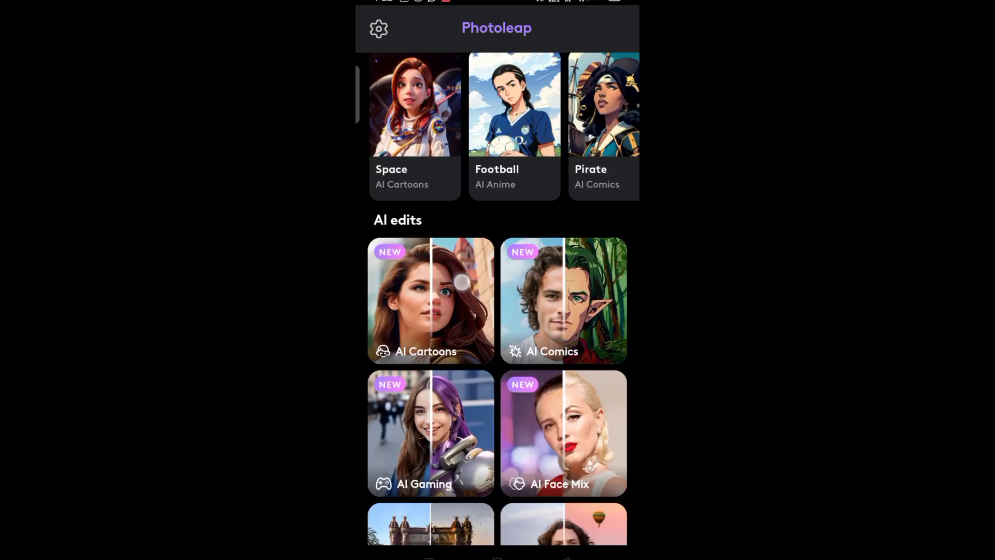
pyautogui.scroll(-3)
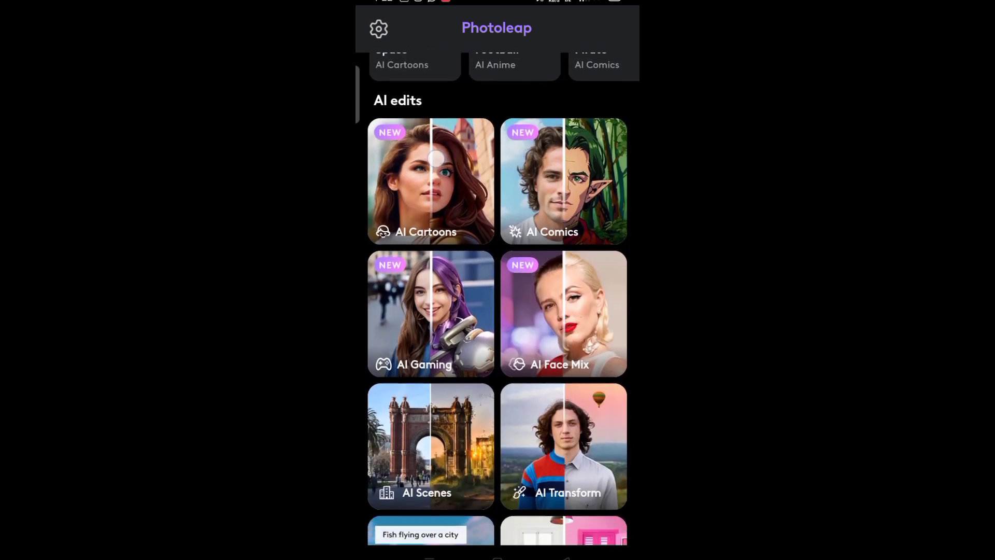
pyautogui.scroll(-3)
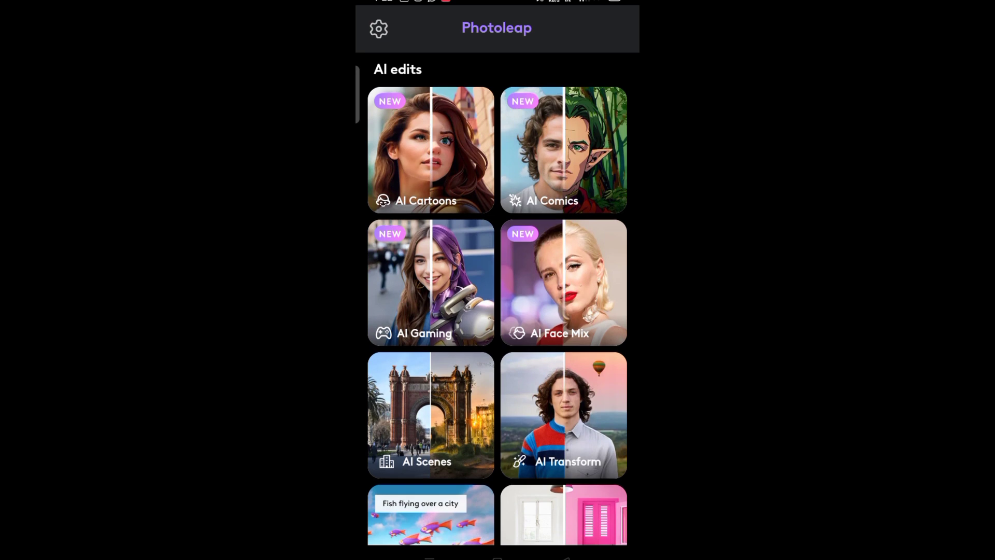
pyautogui.scroll(-3)
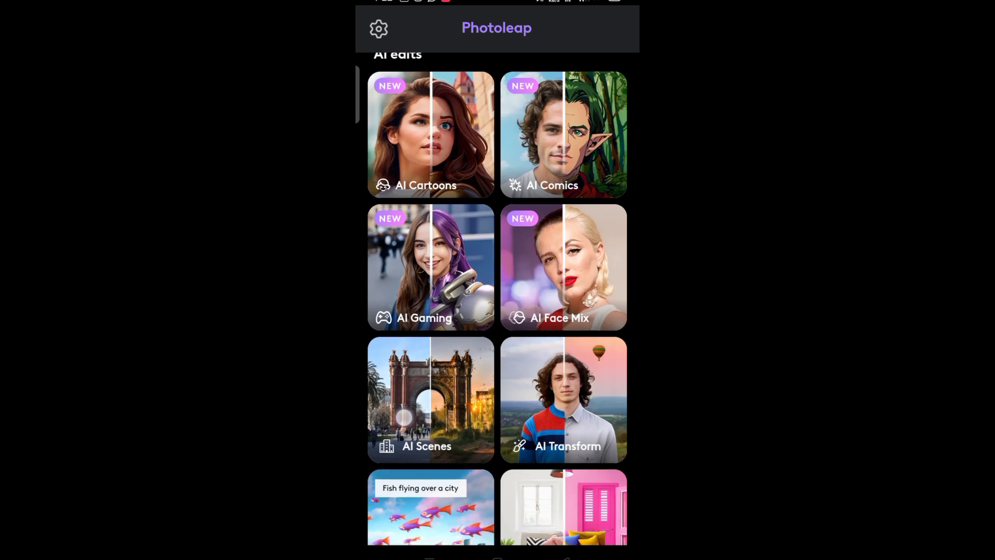
# Step: Enter AI Scenes, accept its usage terms and allow access to device photos
pyautogui.click(430, 400)
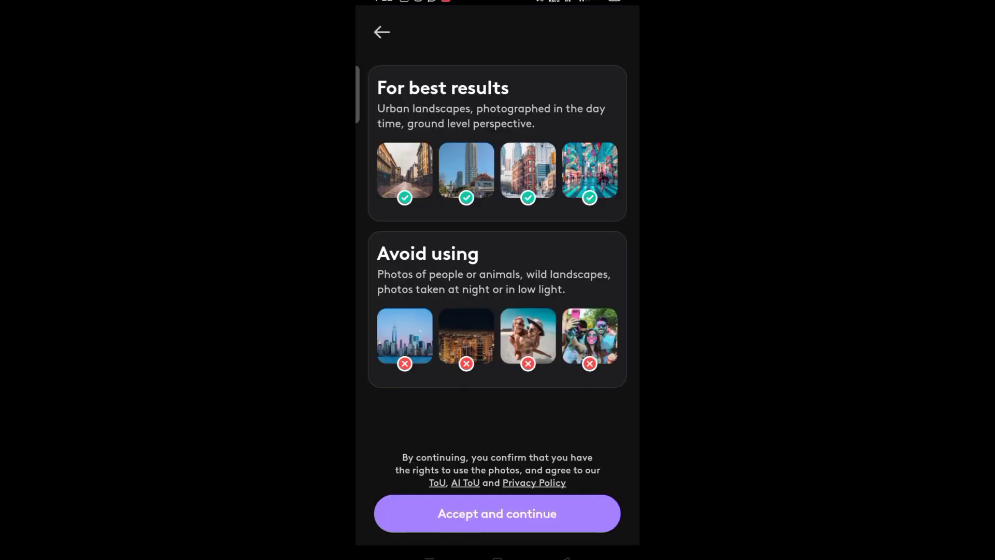
pyautogui.click(497, 513)
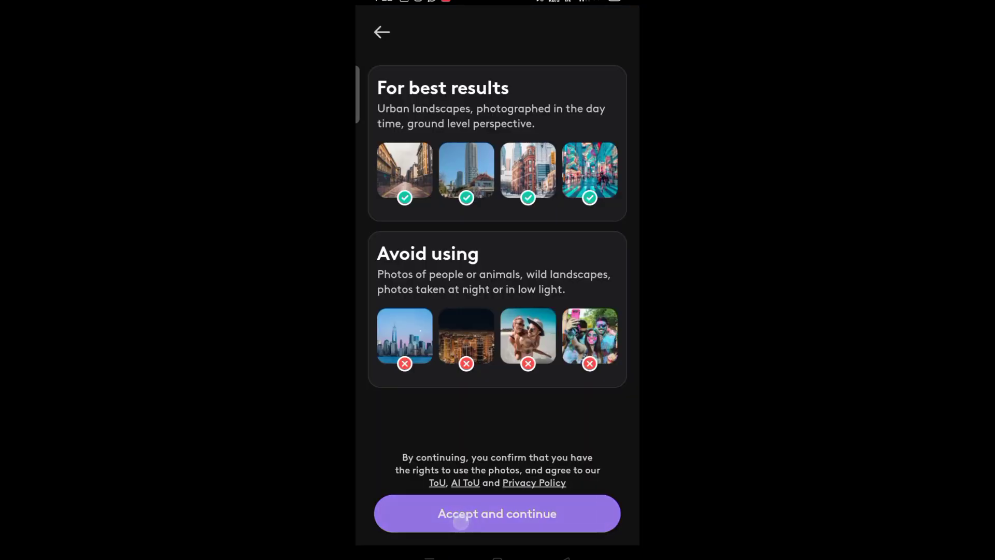
pyautogui.click(496, 513)
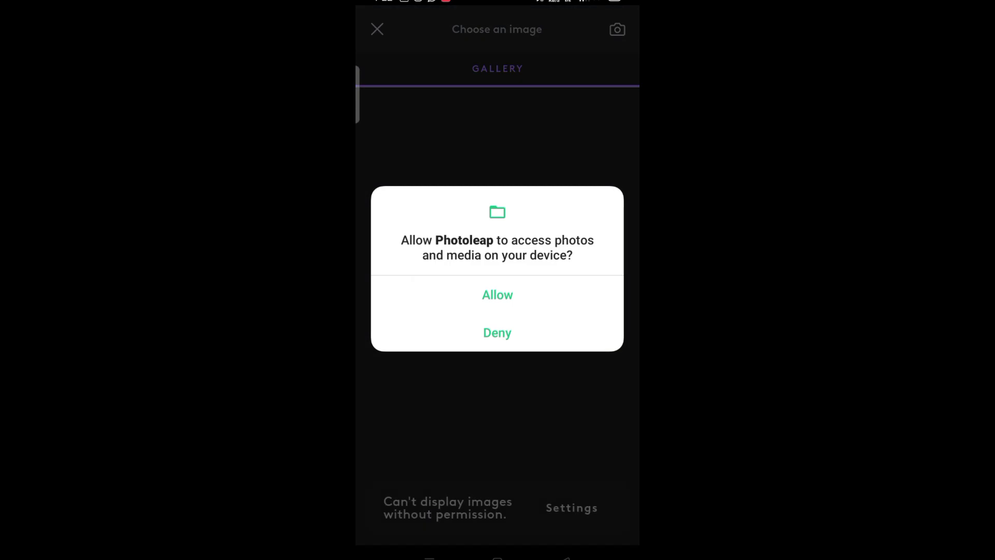
pyautogui.click(497, 295)
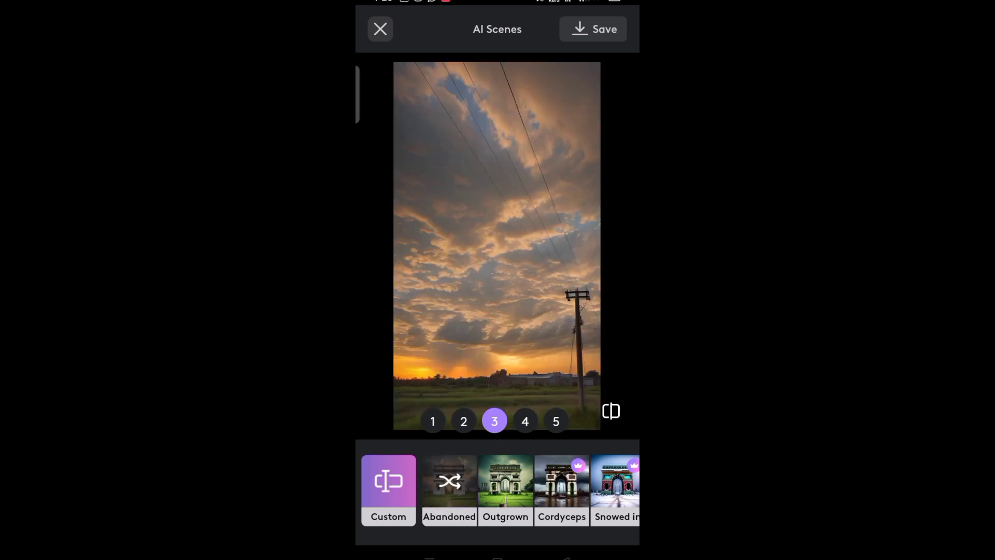
# Step: Start a new VN project and add the sunset sky photo from the Photo library as its clip
pyautogui.click(592, 29)
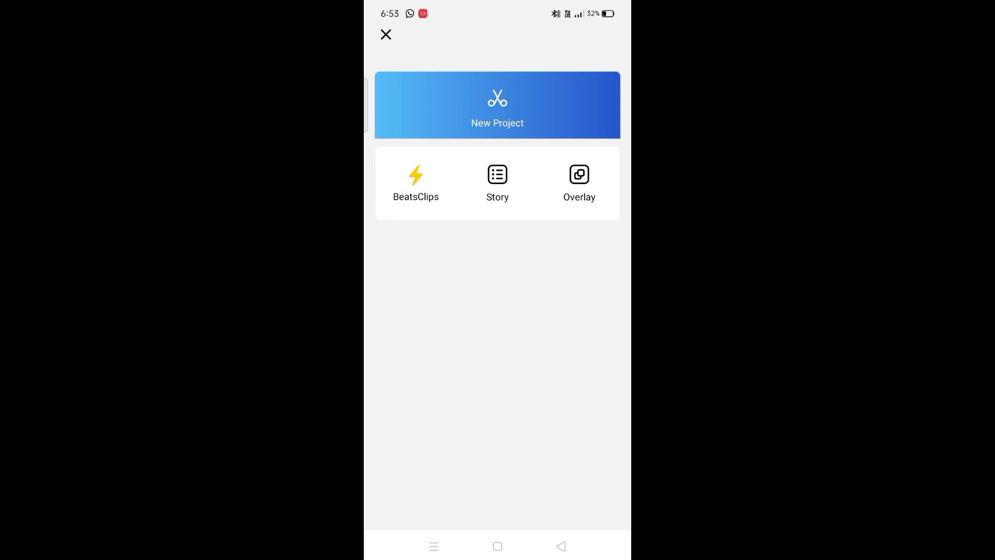
pyautogui.click(497, 105)
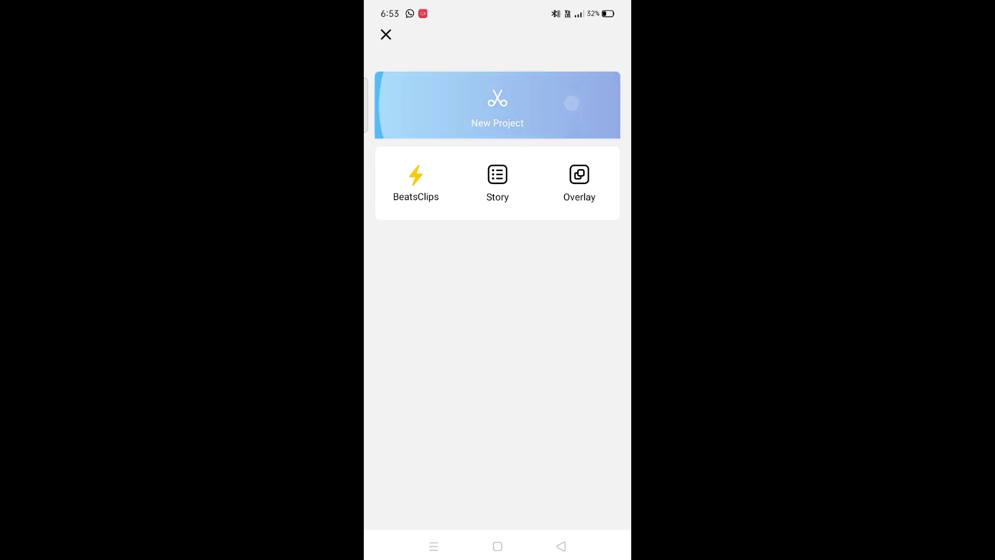
pyautogui.click(497, 105)
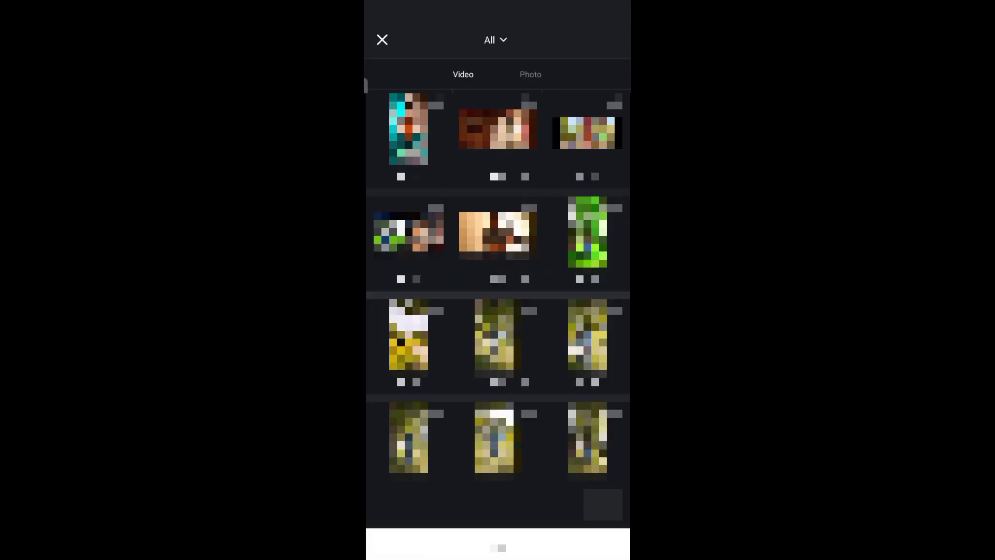
pyautogui.click(529, 75)
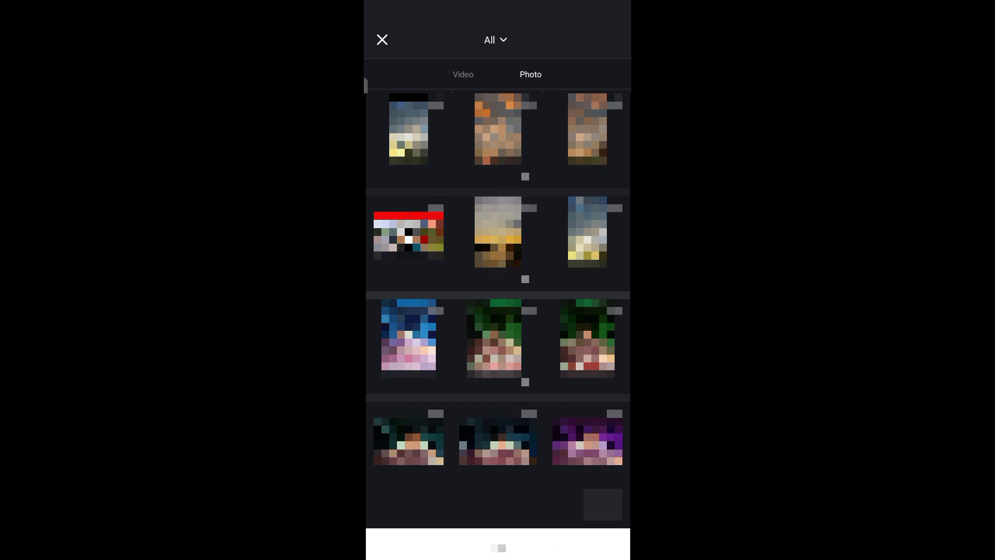
pyautogui.click(409, 137)
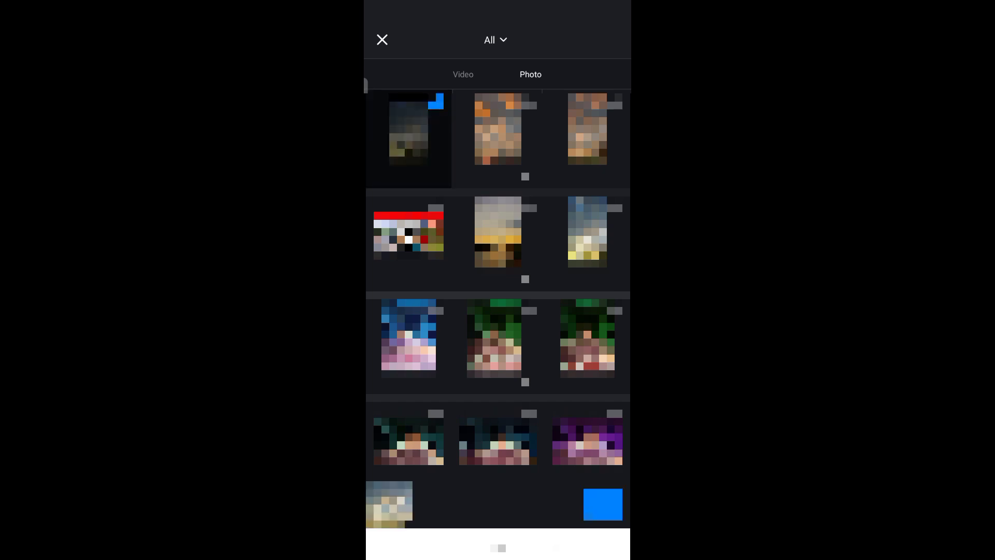
pyautogui.click(496, 138)
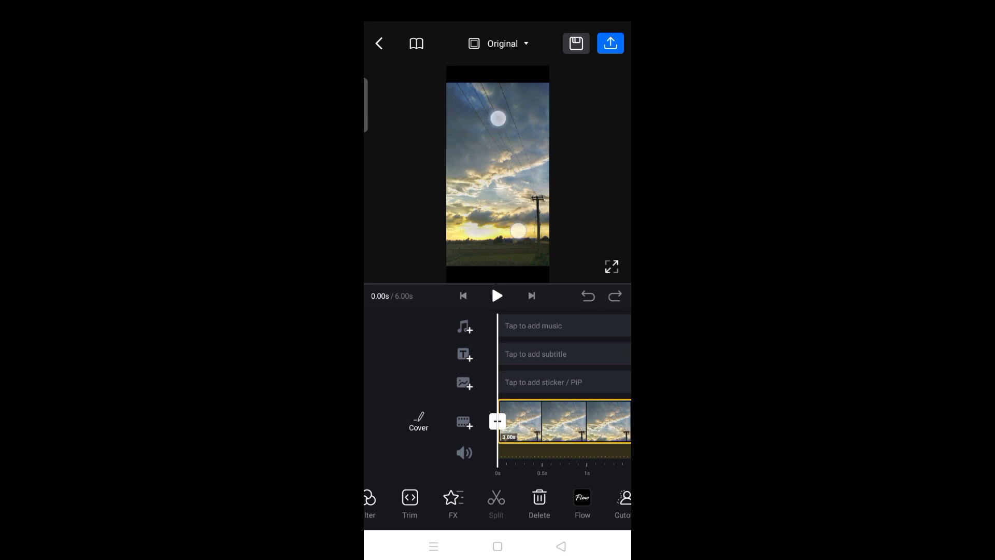
# Step: Move the playhead into the clip and bring up transition choices at the clip join
pyautogui.moveTo(499, 118); pyautogui.dragTo(482, 77)
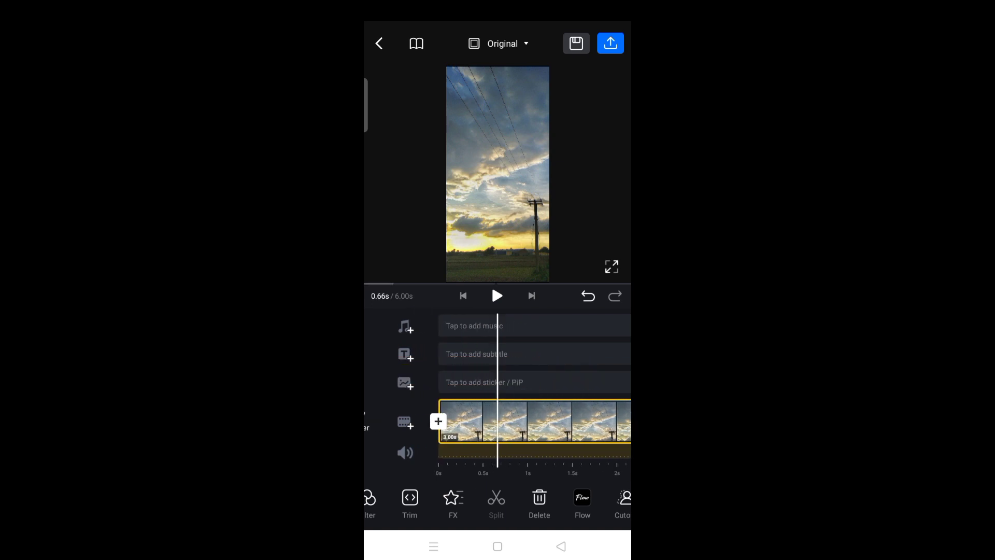
pyautogui.click(533, 420)
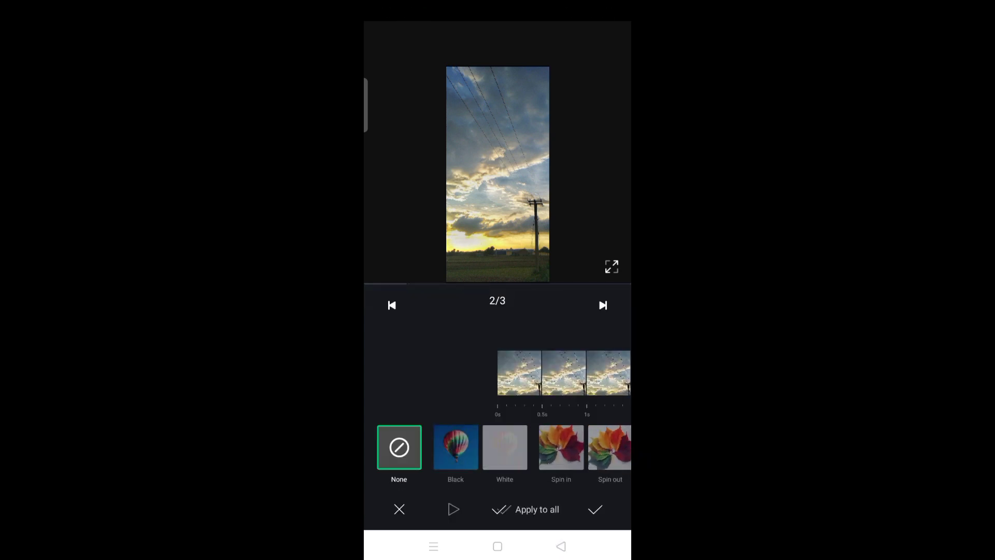
# Step: Apply Spin in at one join and Rotary 01 at the previous join, then confirm
pyautogui.click(561, 447)
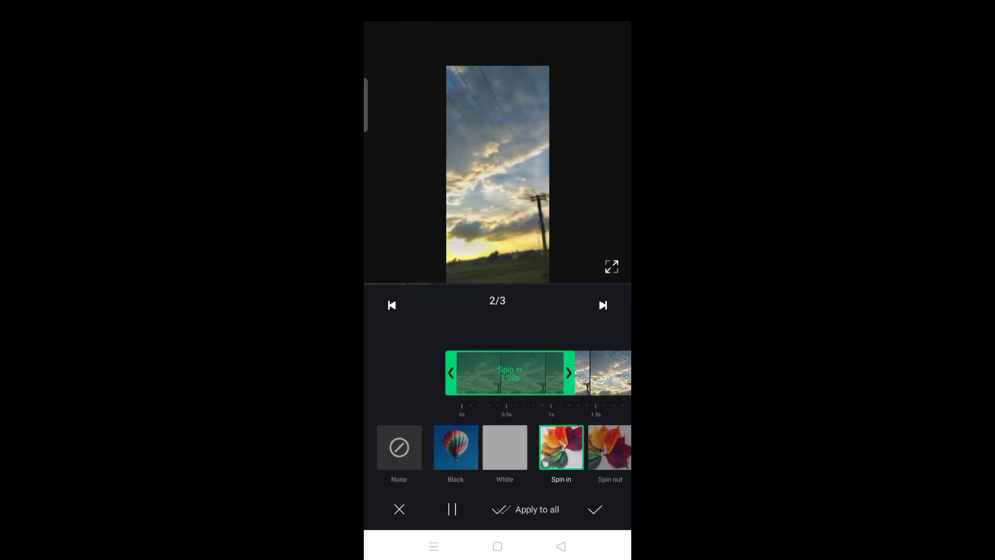
pyautogui.click(595, 509)
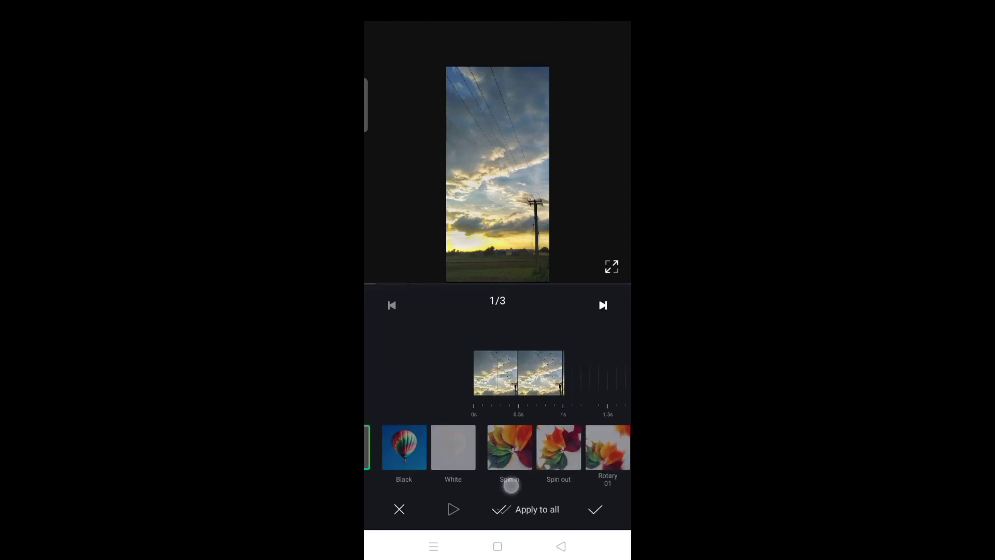
pyautogui.click(606, 447)
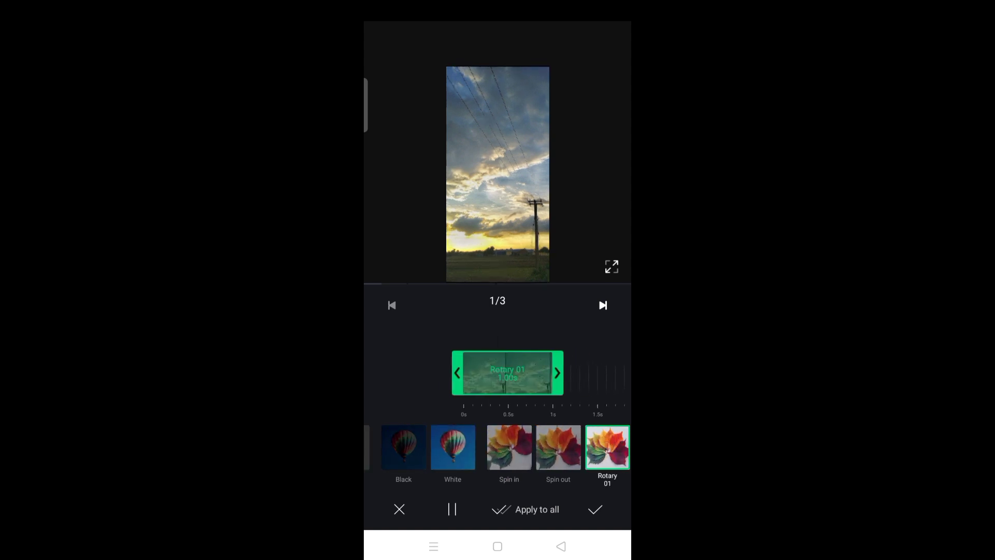
pyautogui.click(595, 509)
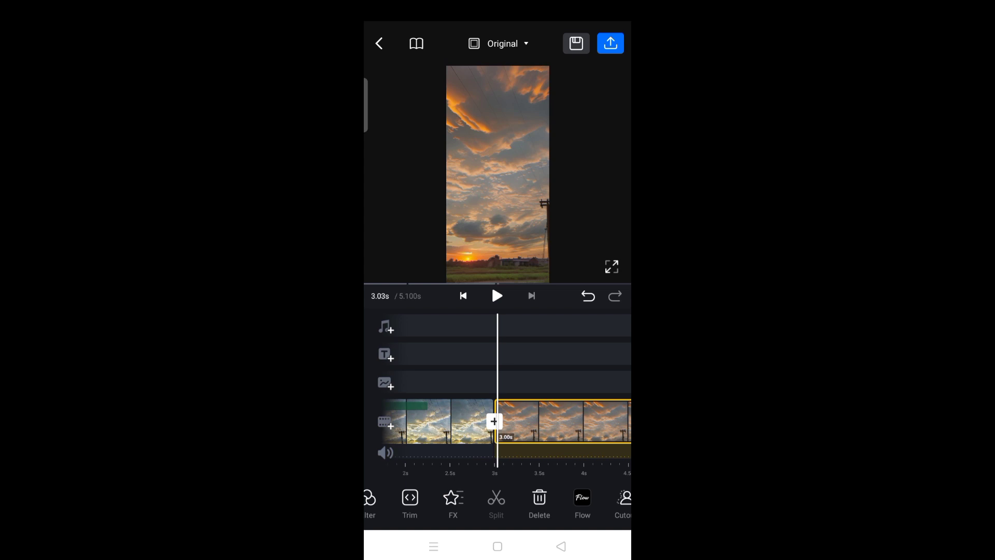
# Step: Set a Circle 2 matte transition at this clip join and confirm it
pyautogui.click(494, 421)
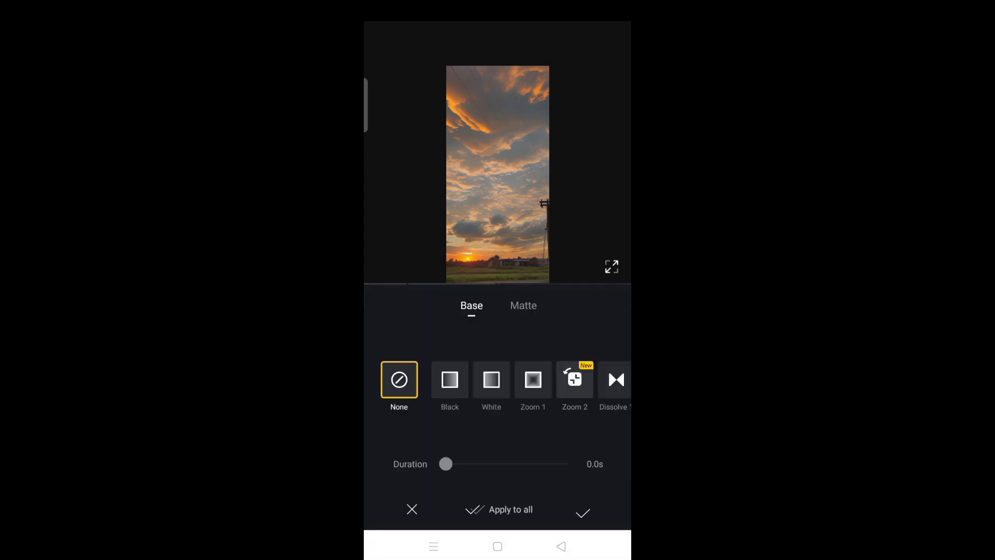
pyautogui.click(522, 305)
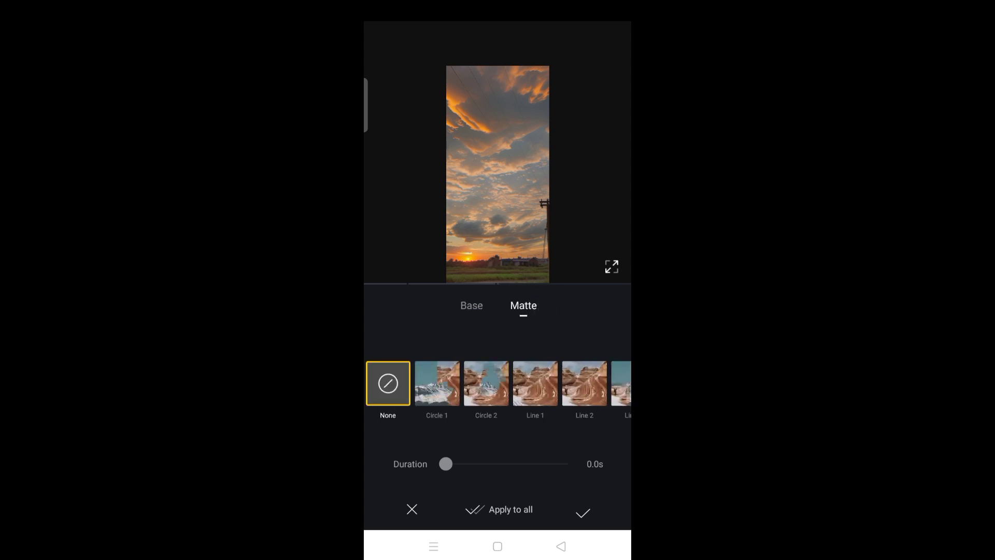
pyautogui.hscroll(-3)
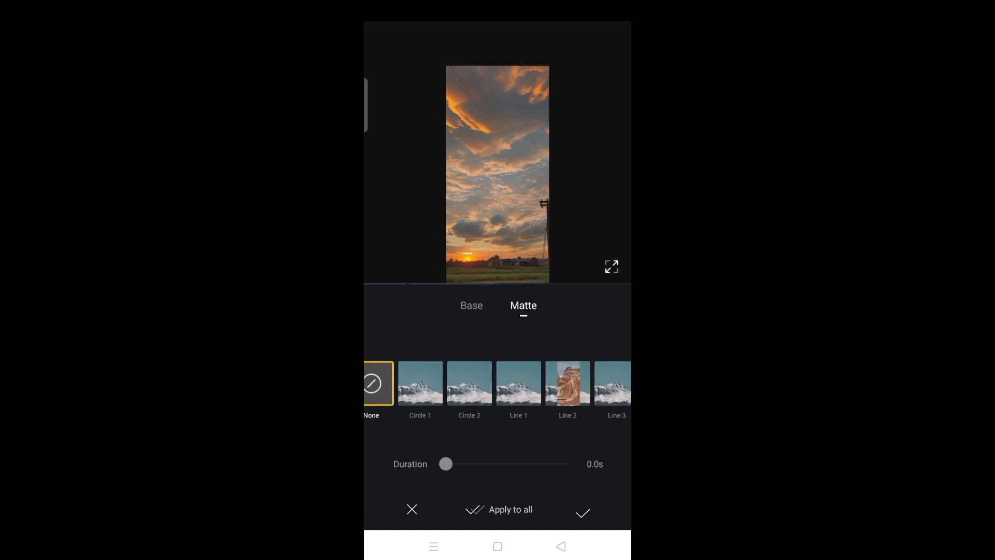
pyautogui.click(469, 383)
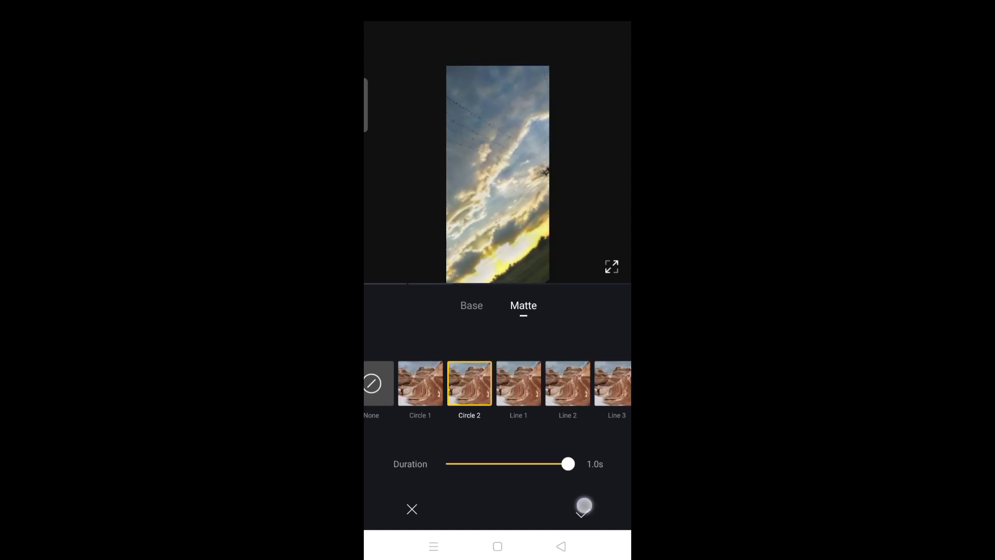
pyautogui.click(582, 507)
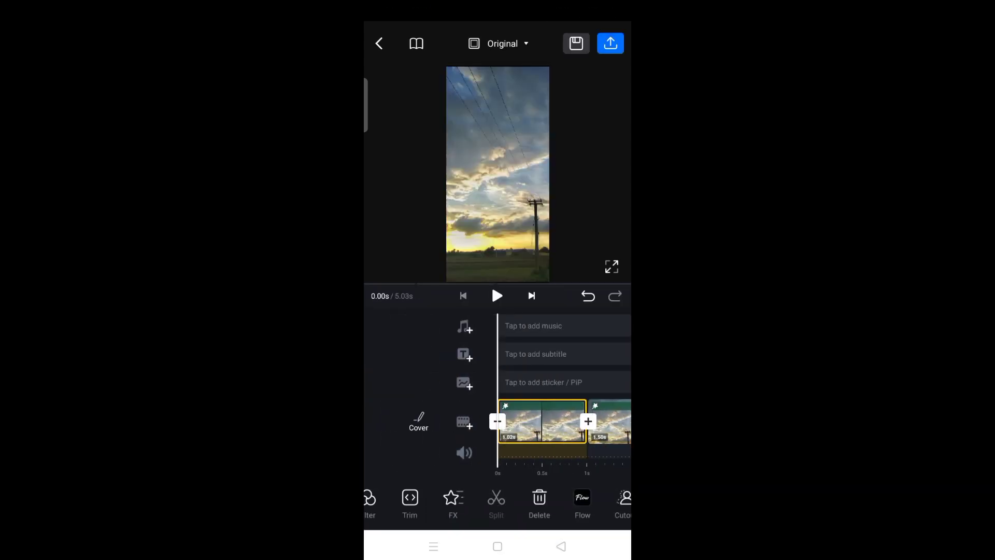
# Step: Bring up the export screen for the 5.03-second project at 720p, 30fps
pyautogui.click(497, 295)
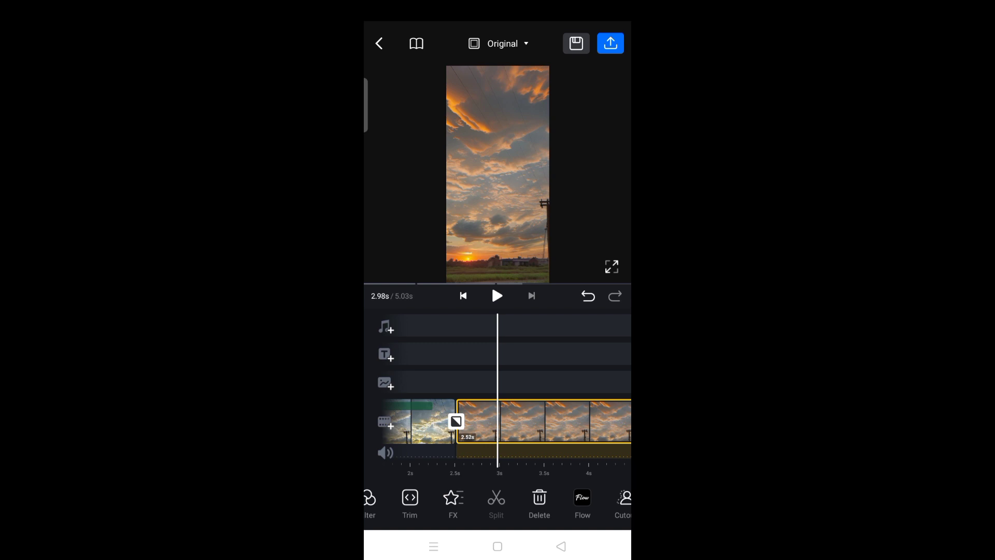
pyautogui.click(610, 43)
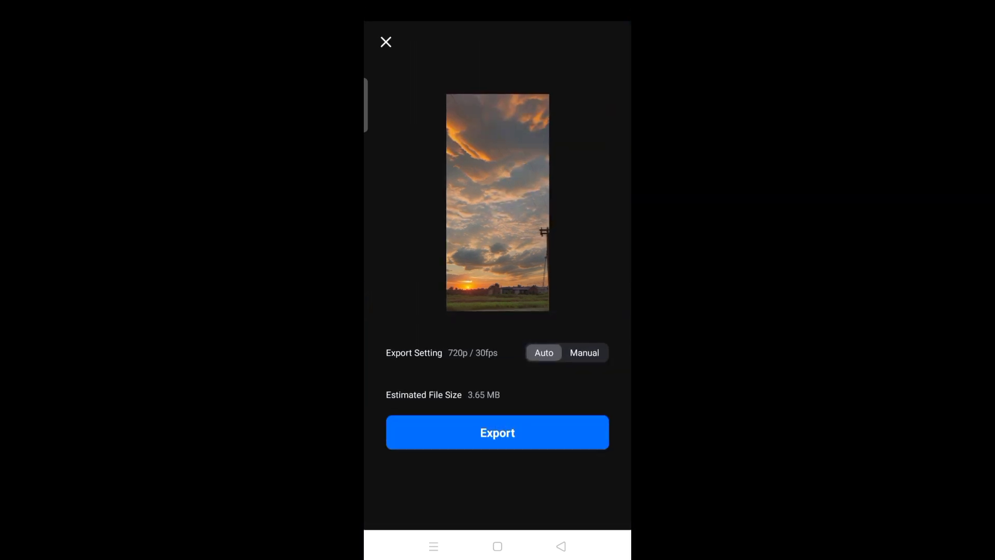